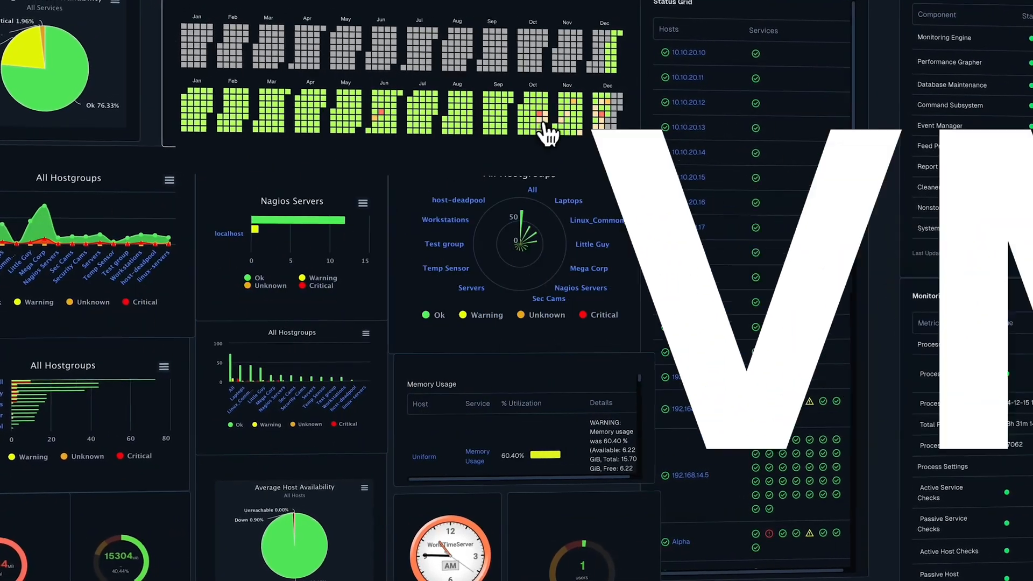
click(63, 459)
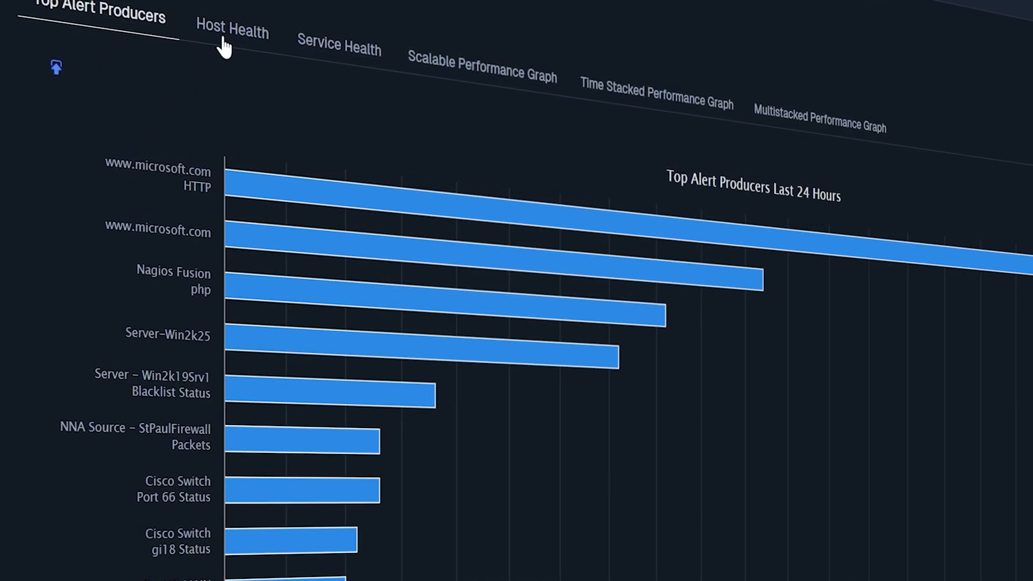
click(232, 25)
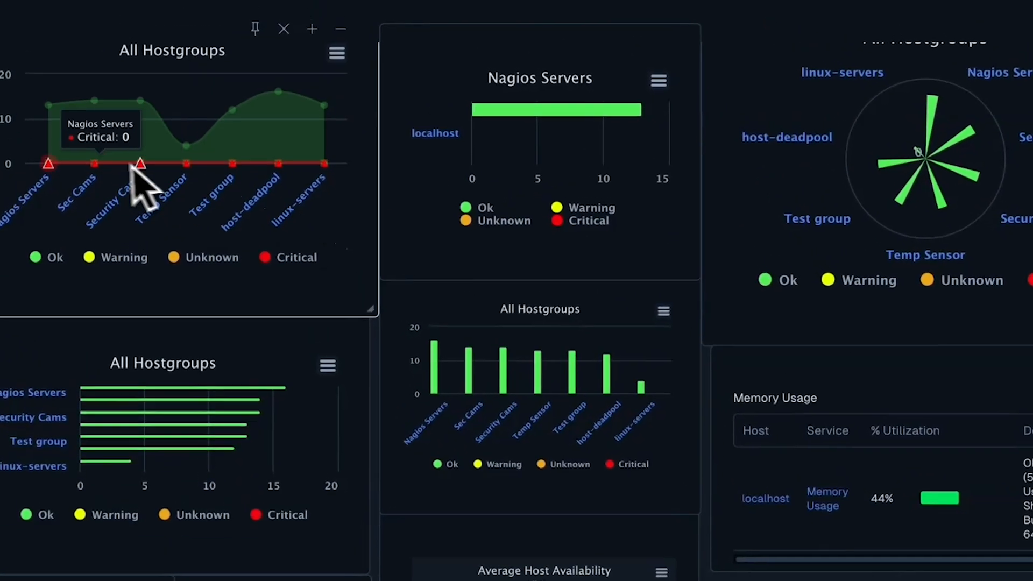